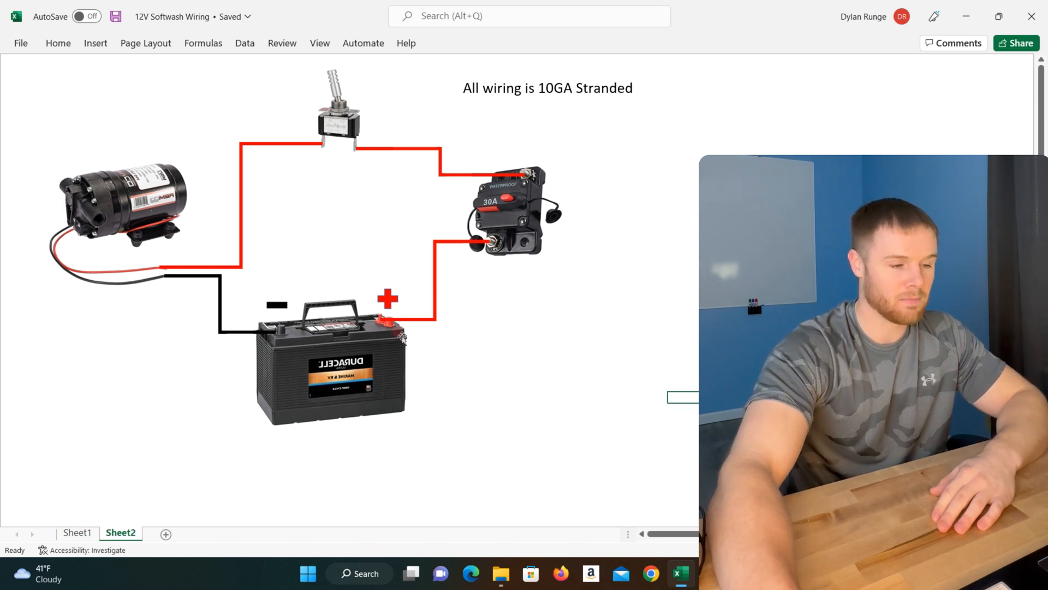
pyautogui.moveTo(380, 127)
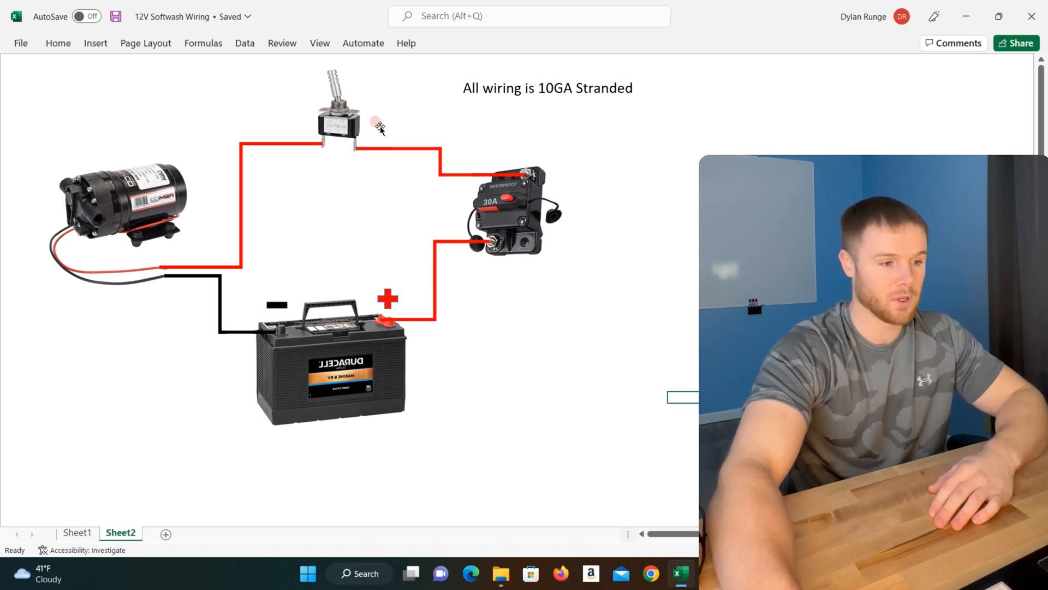
pyautogui.click(330, 362)
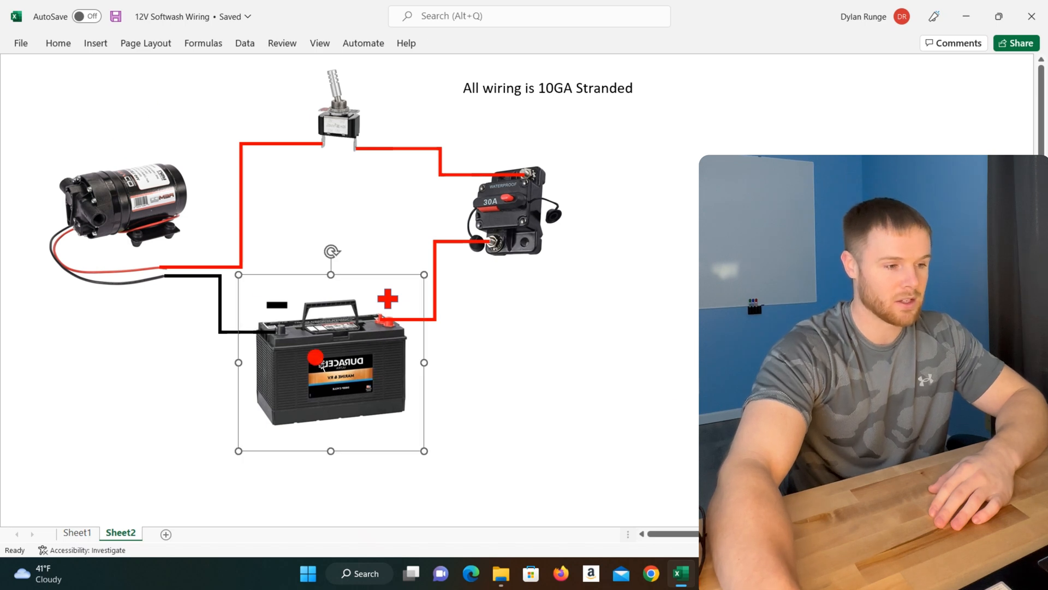
pyautogui.click(320, 358)
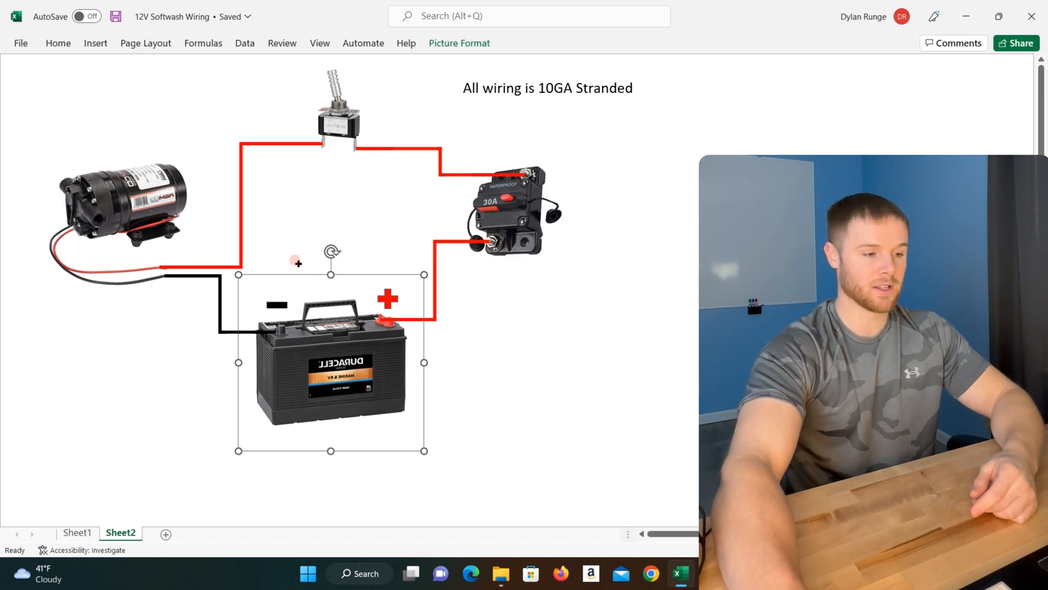
pyautogui.moveTo(274, 207)
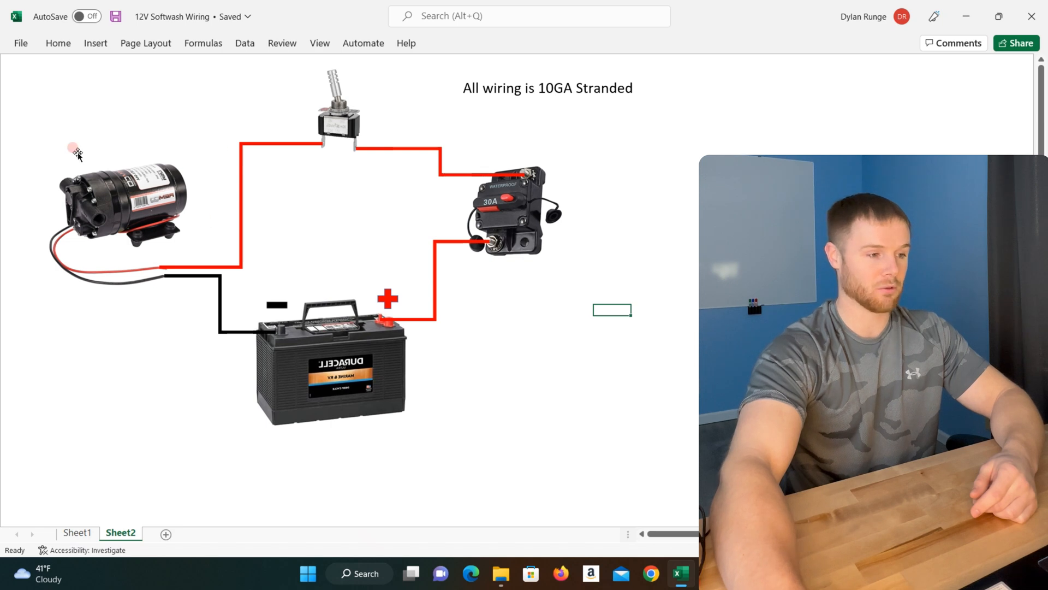
pyautogui.moveTo(189, 213)
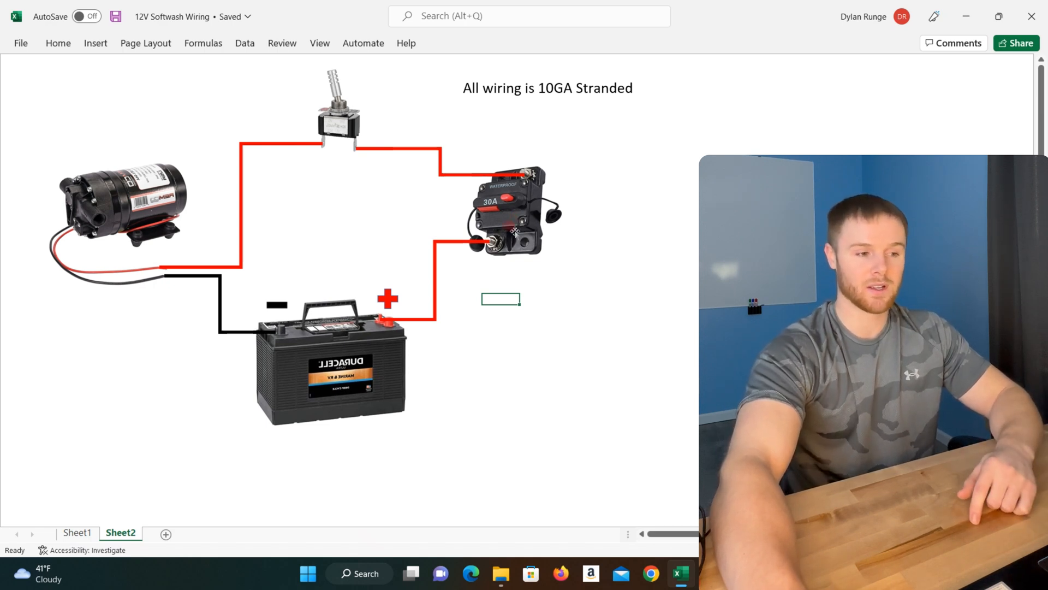
pyautogui.moveTo(445, 130)
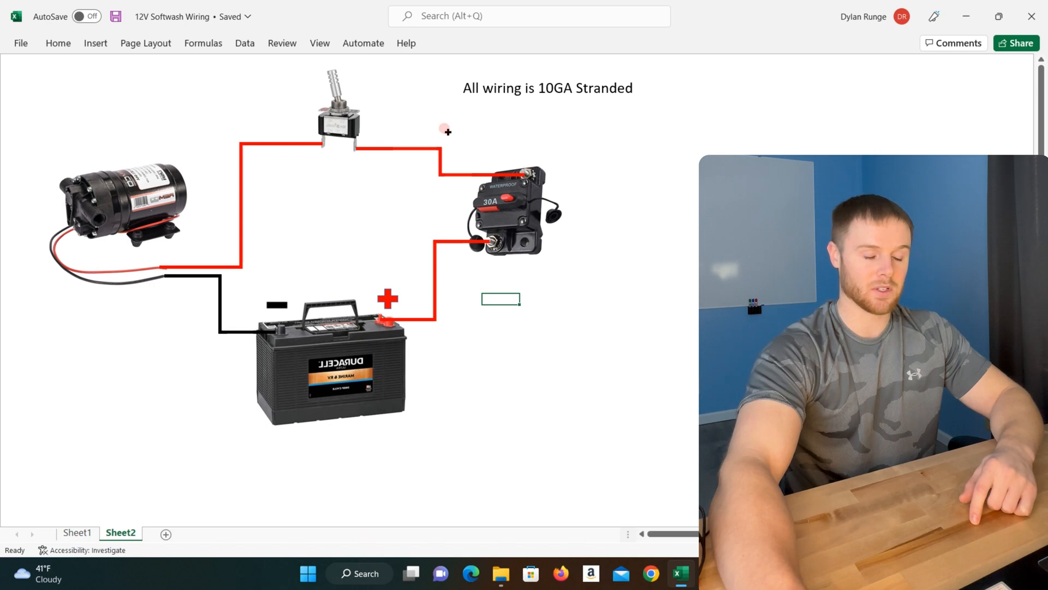
pyautogui.moveTo(138, 249)
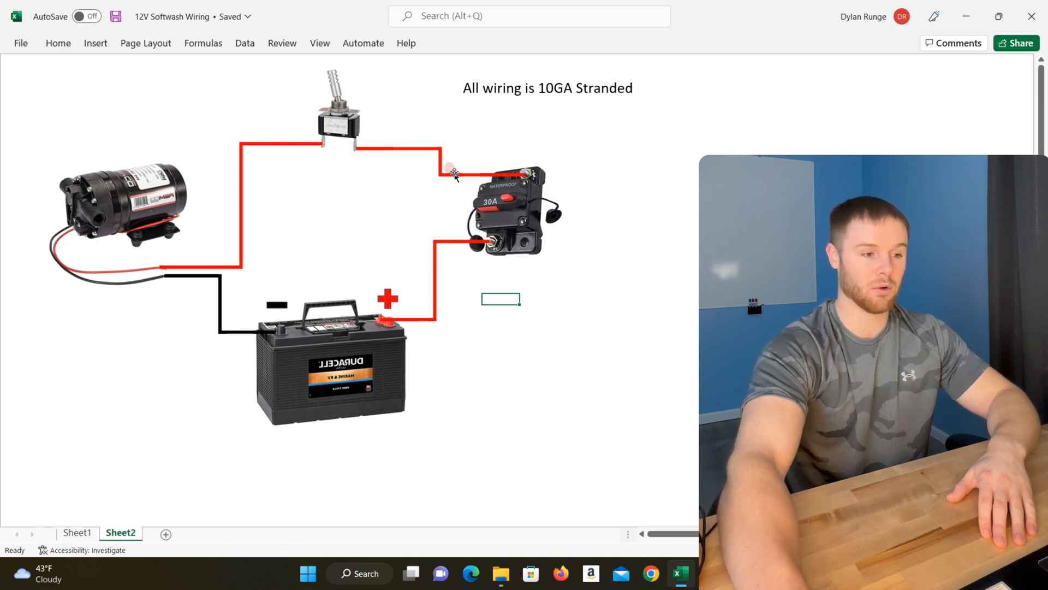
pyautogui.moveTo(354, 106)
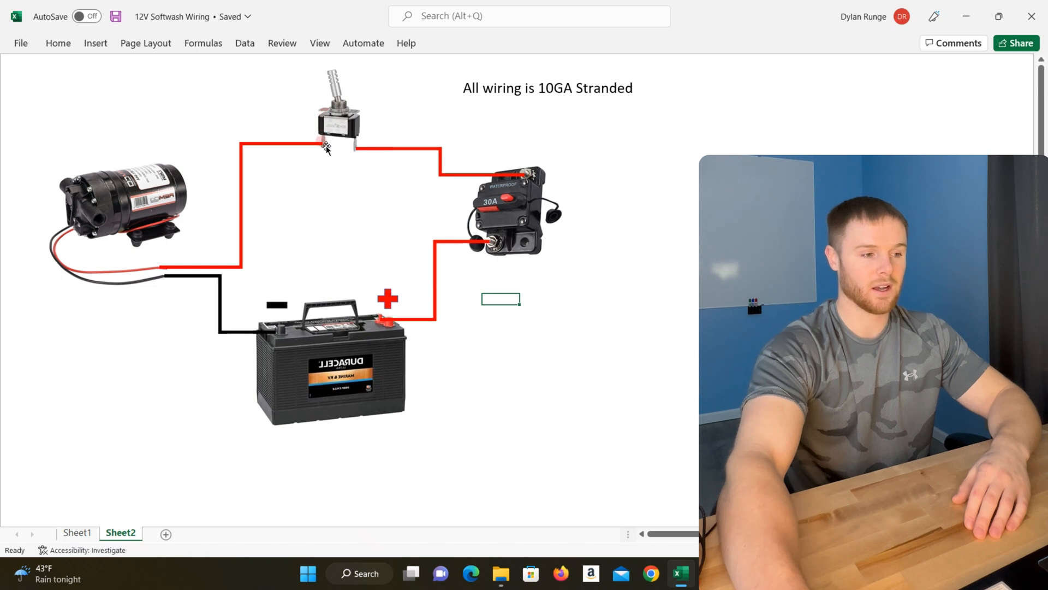
pyautogui.moveTo(273, 141)
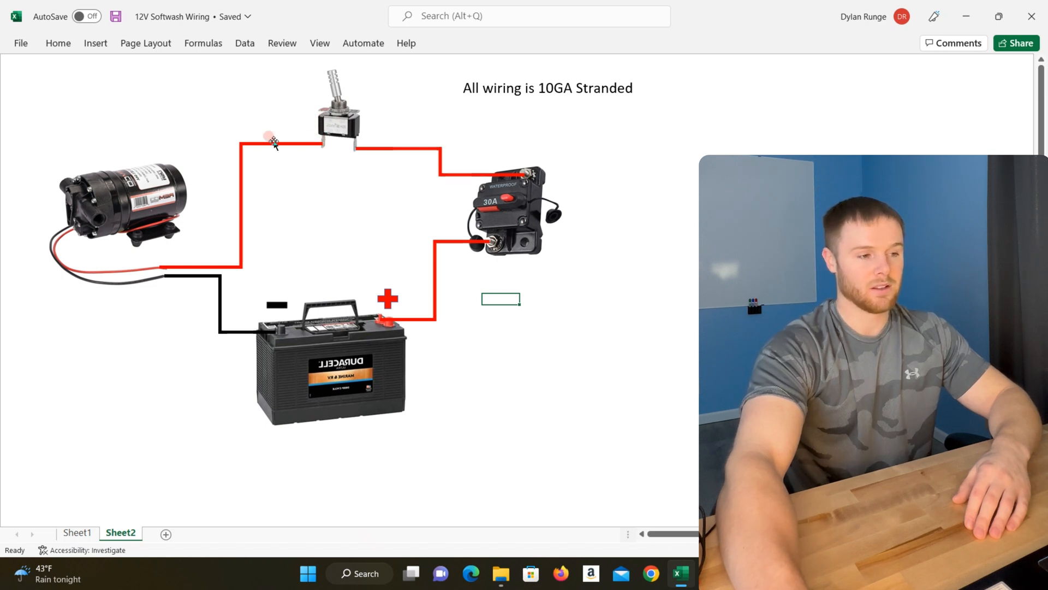
pyautogui.moveTo(140, 271)
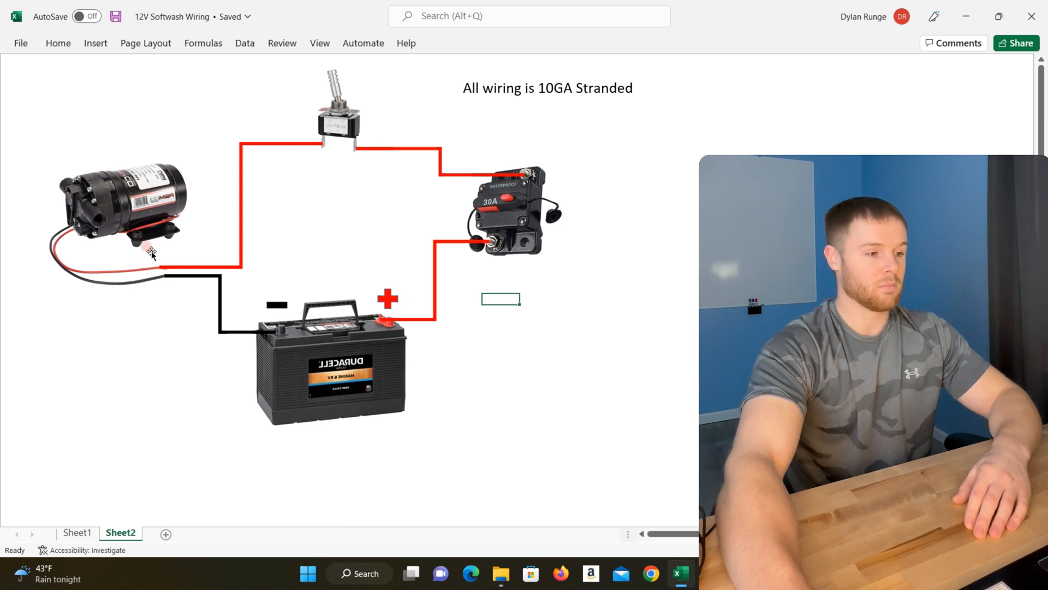
pyautogui.moveTo(166, 159)
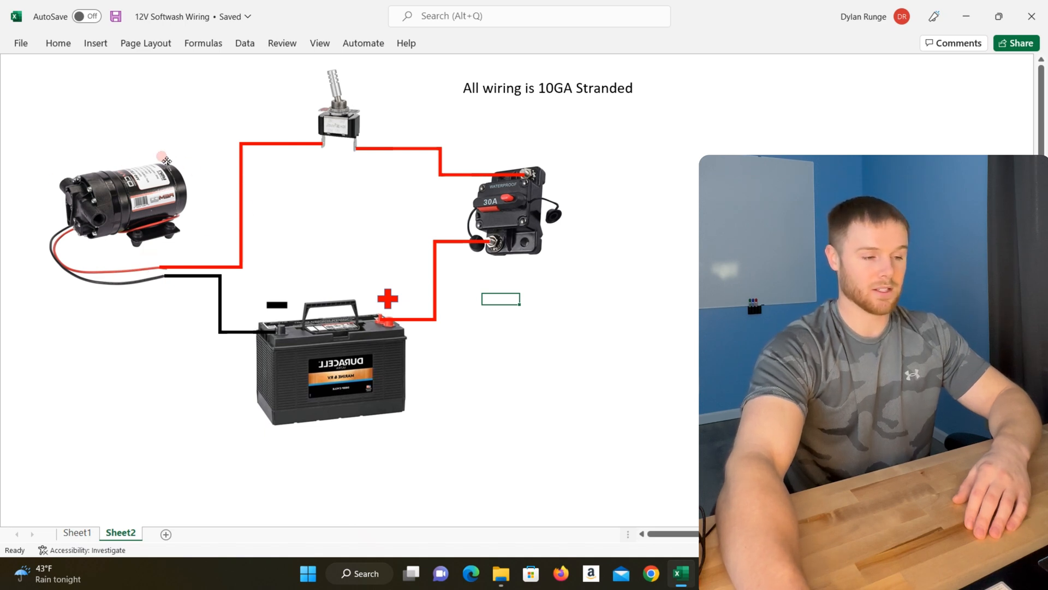
pyautogui.moveTo(208, 256)
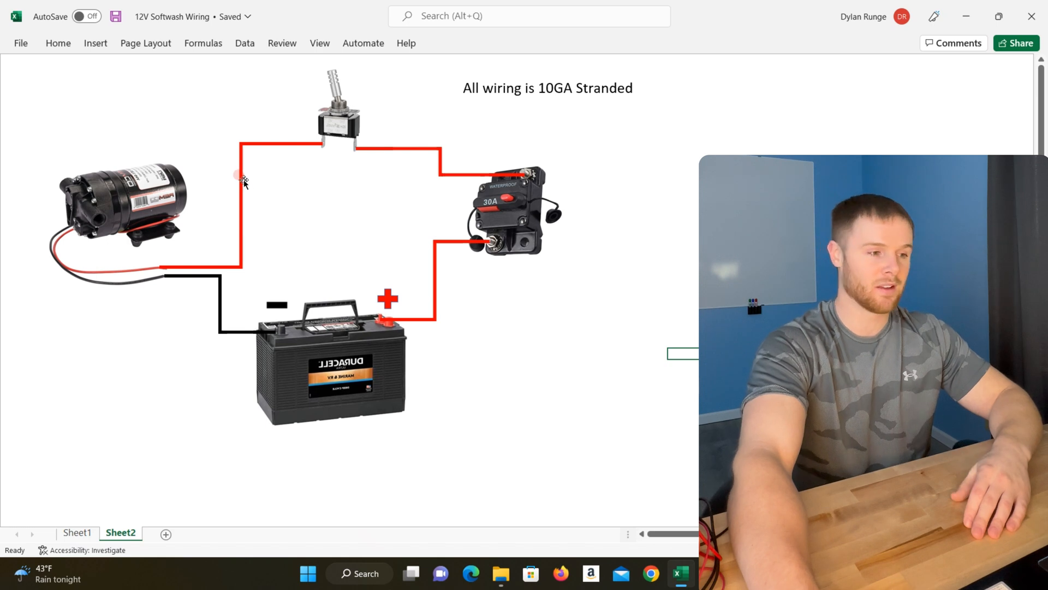
pyautogui.moveTo(533, 69)
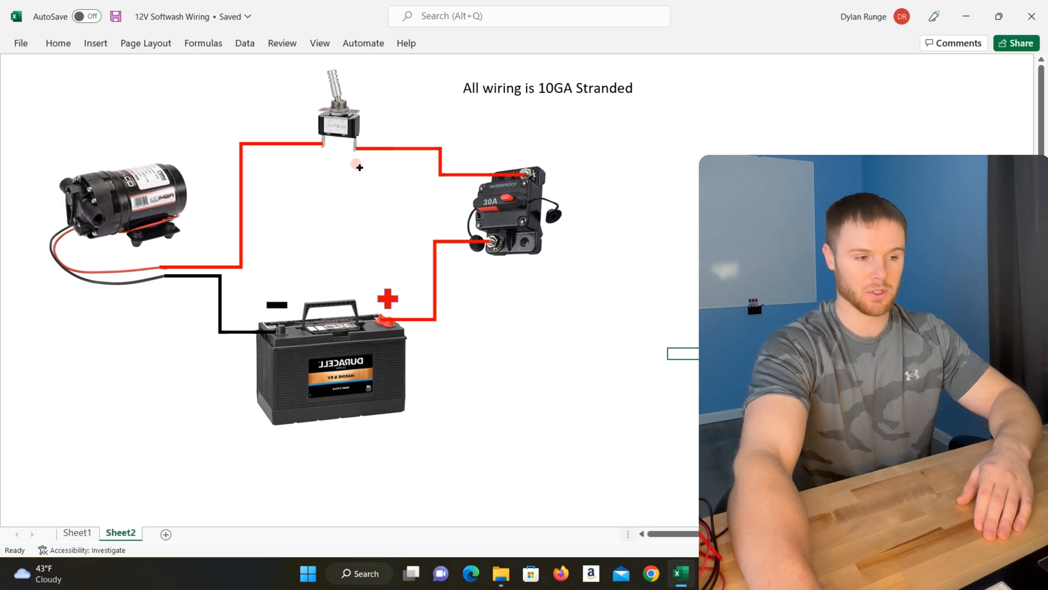
pyautogui.click(515, 207)
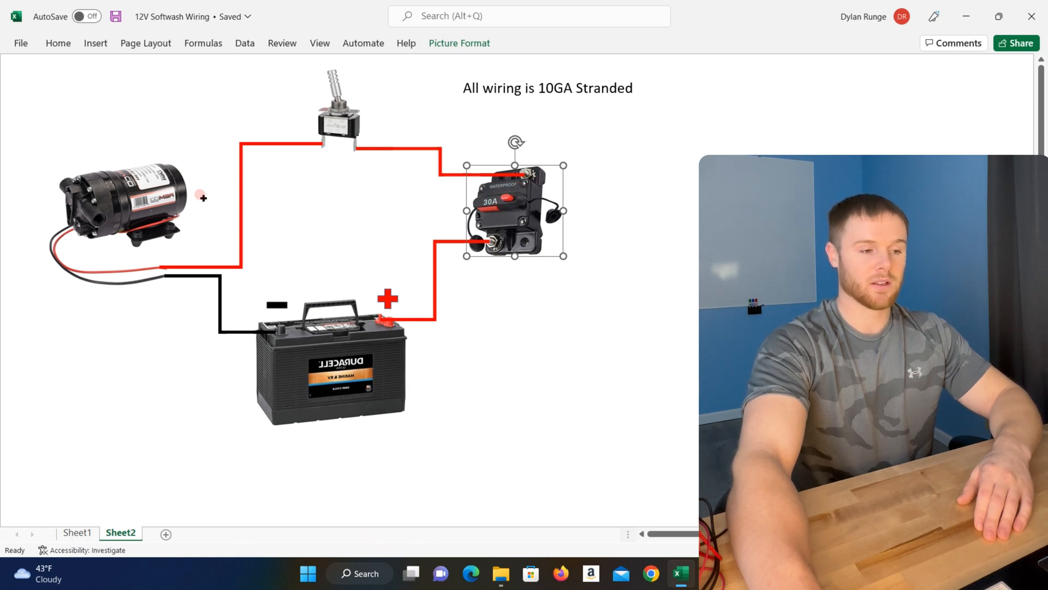
pyautogui.click(121, 207)
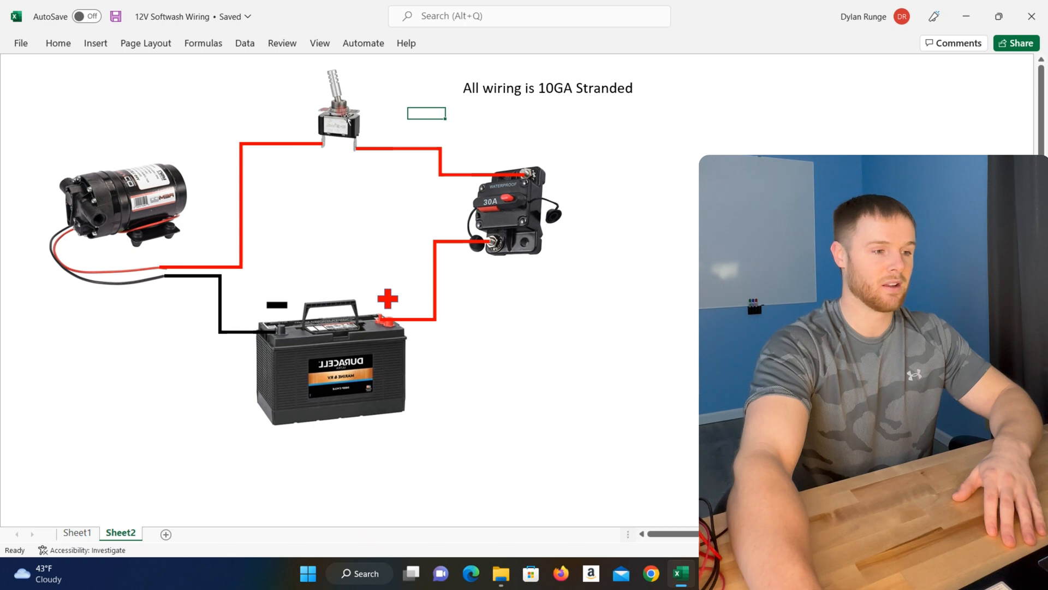
pyautogui.click(338, 110)
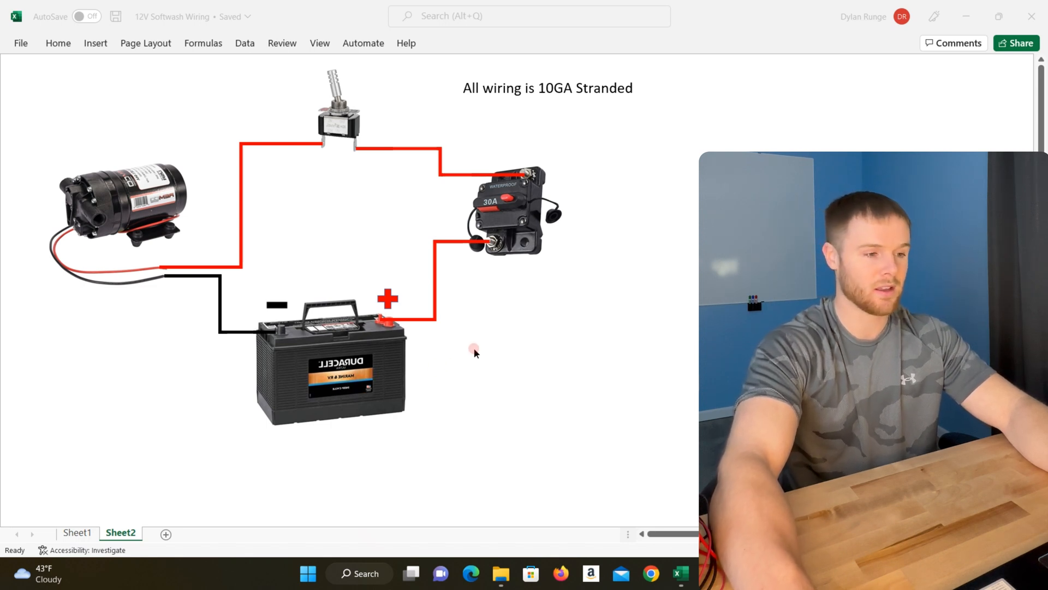
pyautogui.moveTo(347, 419)
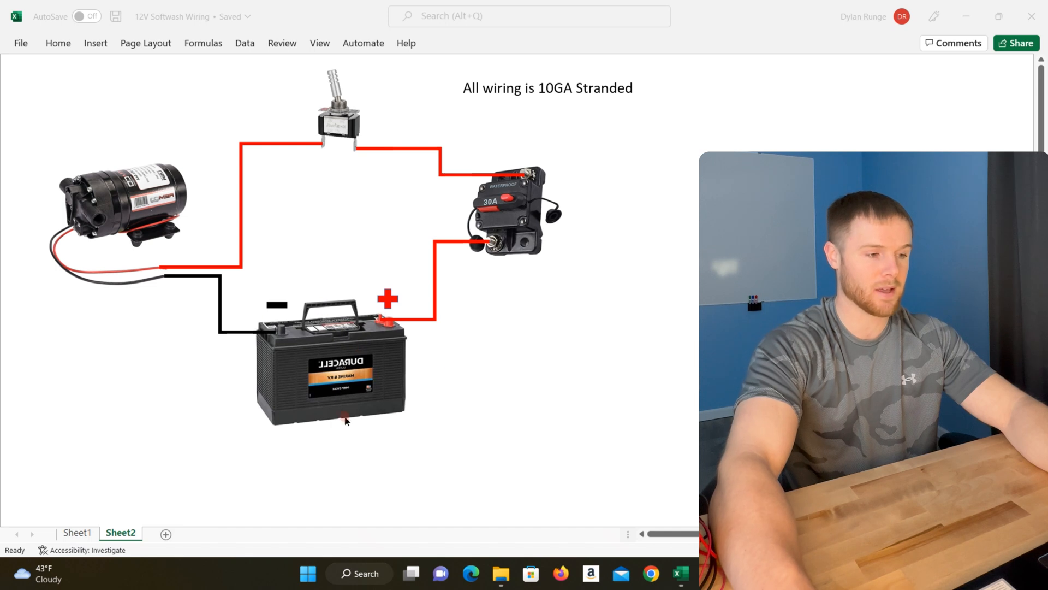
pyautogui.moveTo(354, 343)
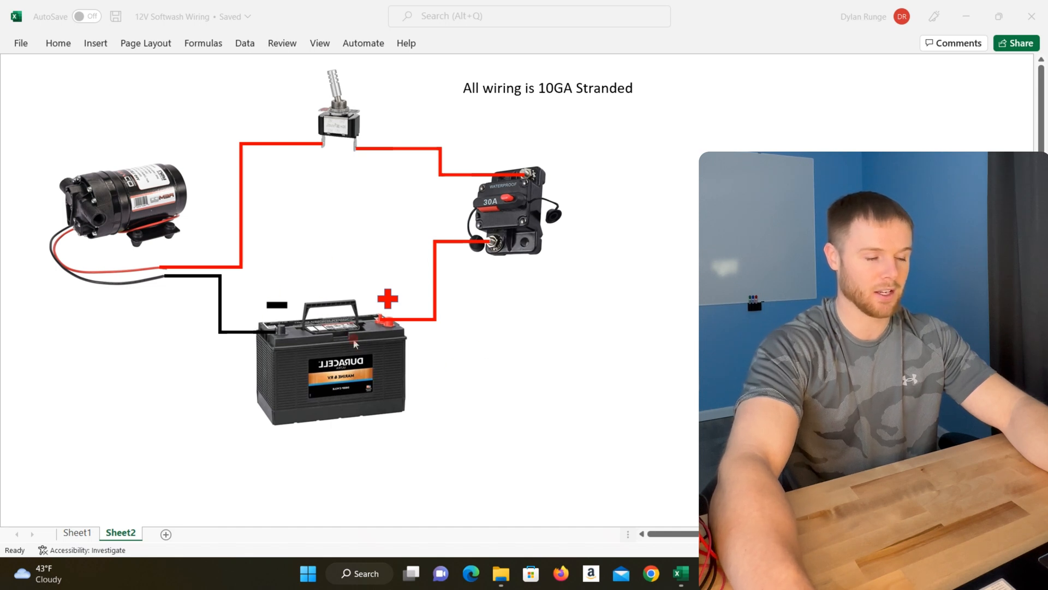
pyautogui.moveTo(602, 299)
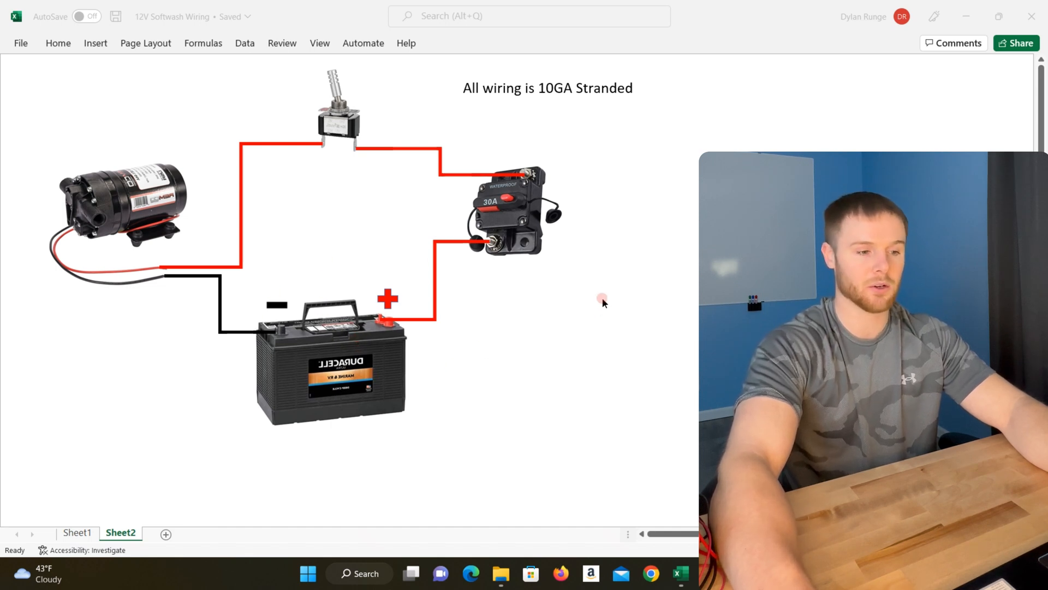
pyautogui.scroll(-3)
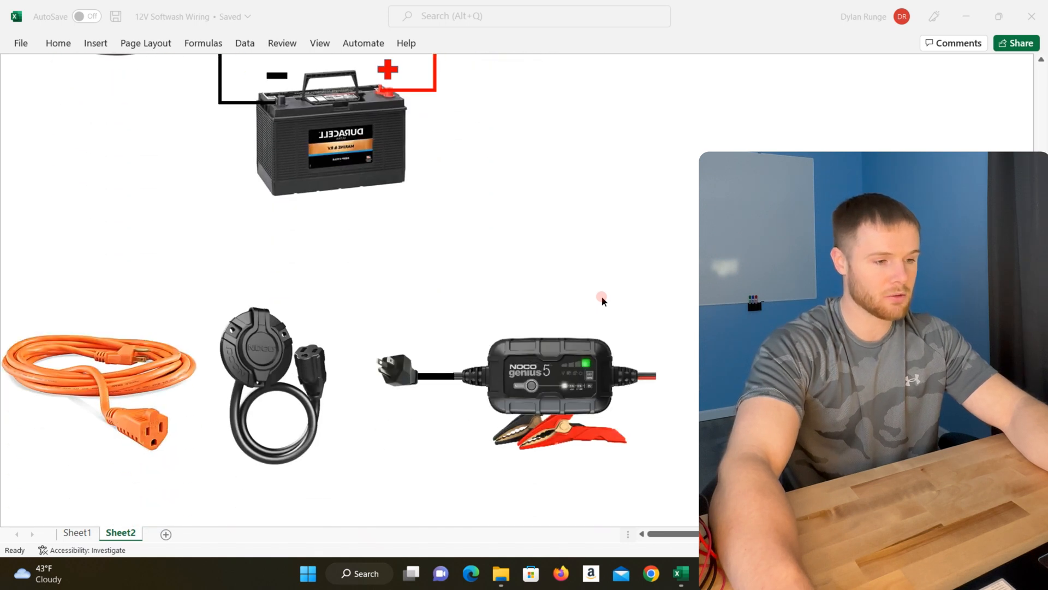
pyautogui.scroll(-3)
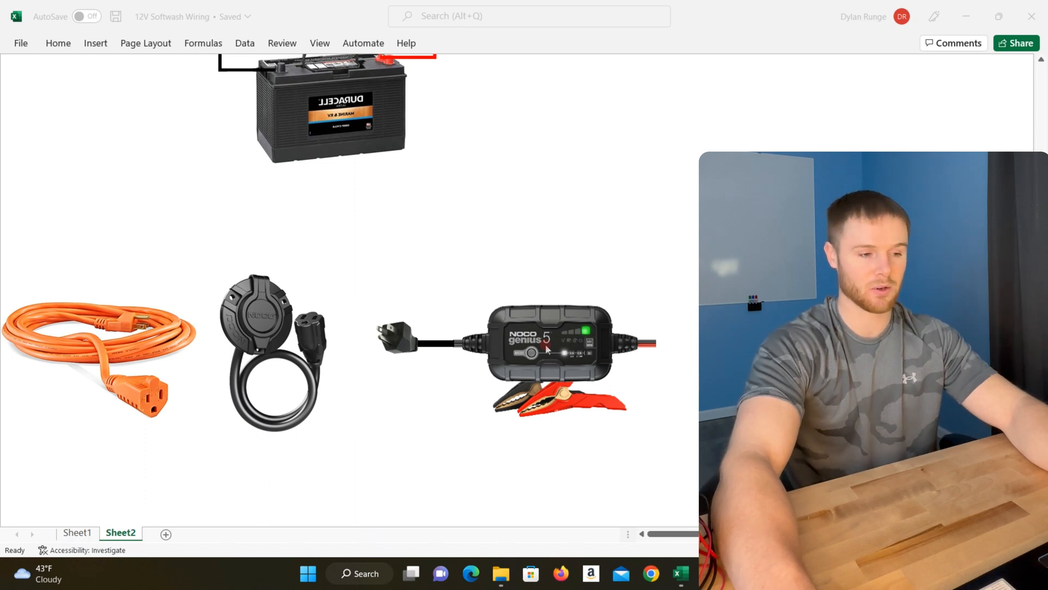
pyautogui.moveTo(434, 314)
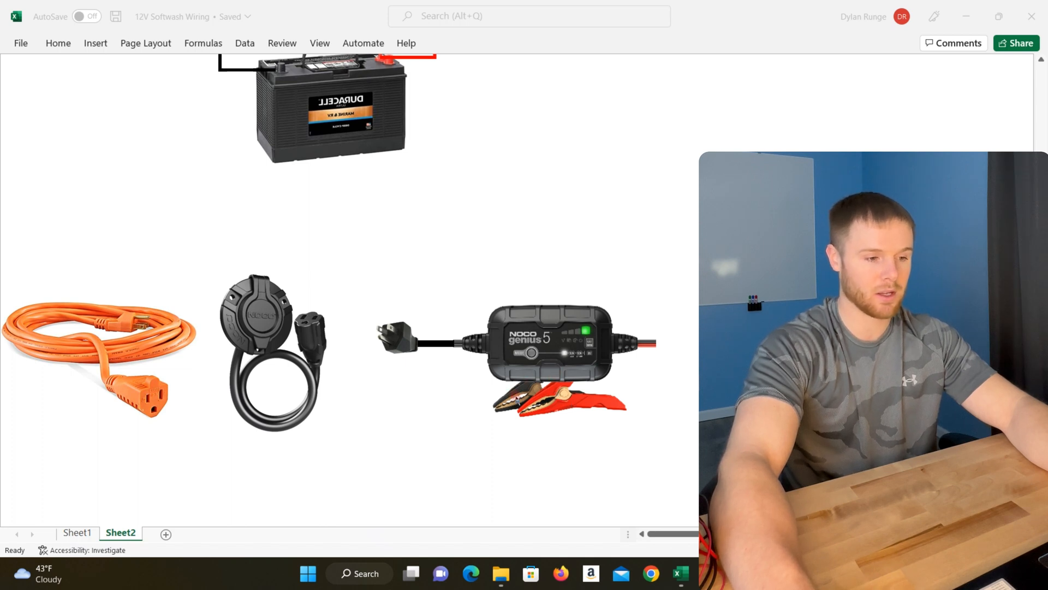
pyautogui.scroll(-3)
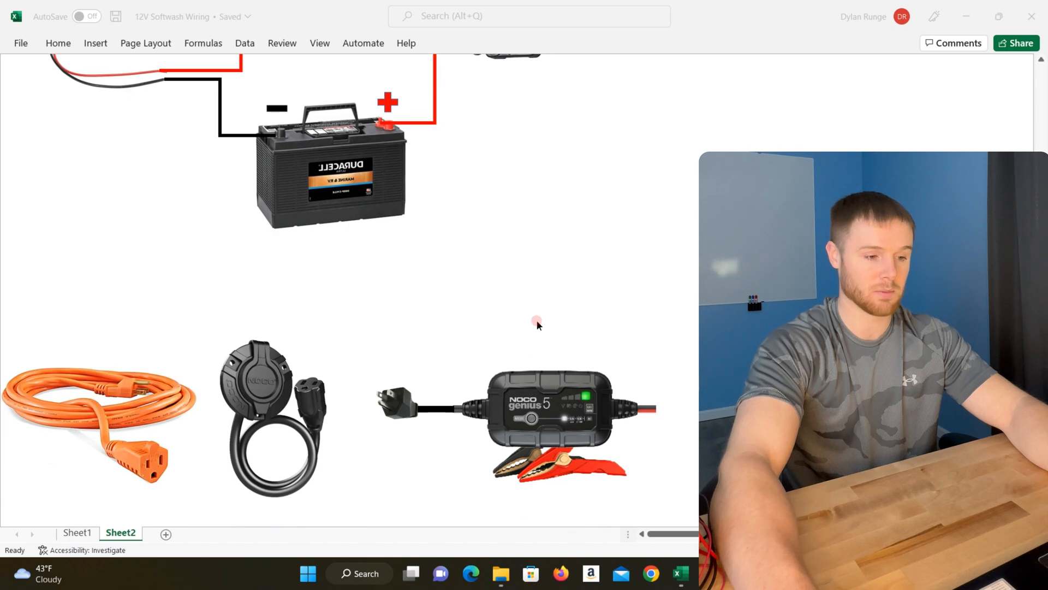
pyautogui.moveTo(494, 196)
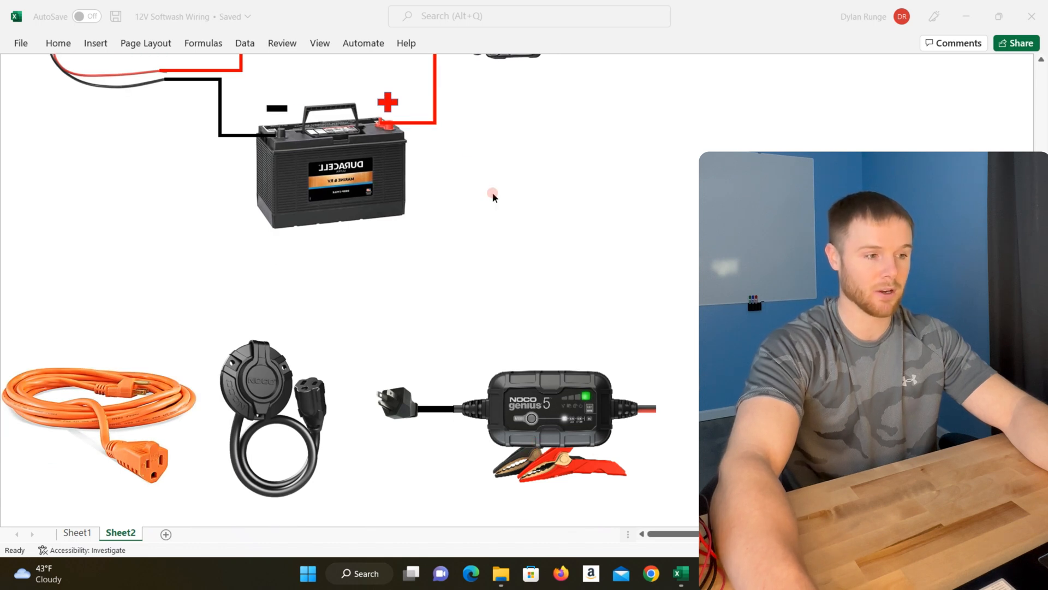
pyautogui.moveTo(393, 416)
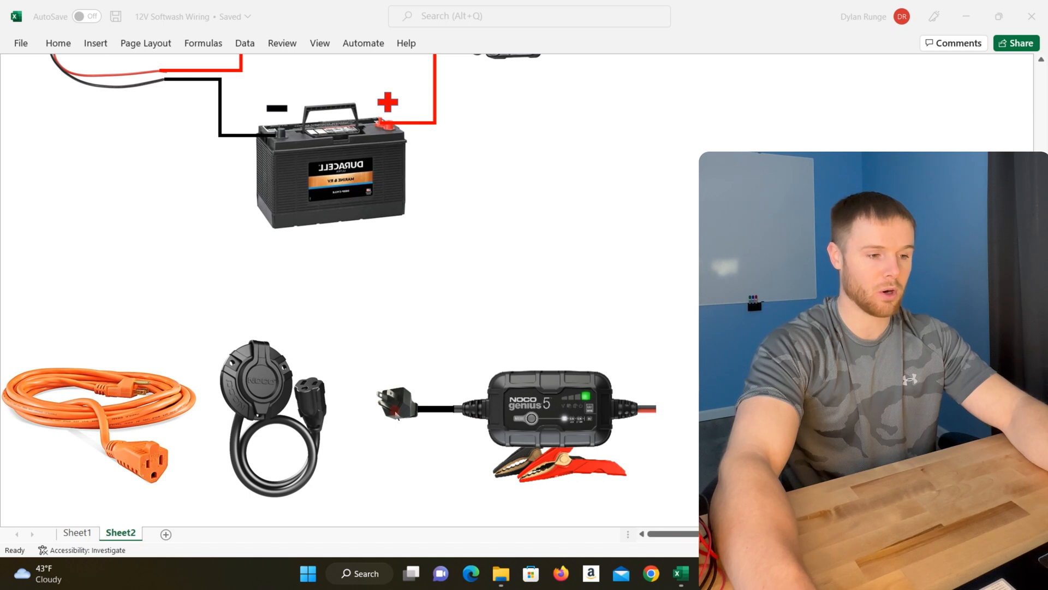
pyautogui.moveTo(404, 404)
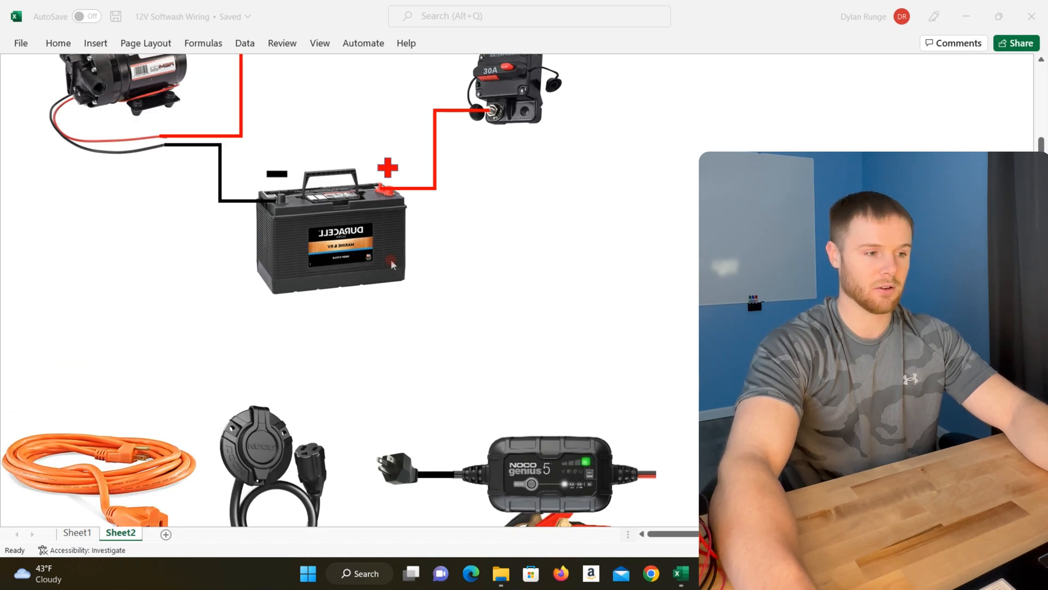
pyautogui.scroll(-3)
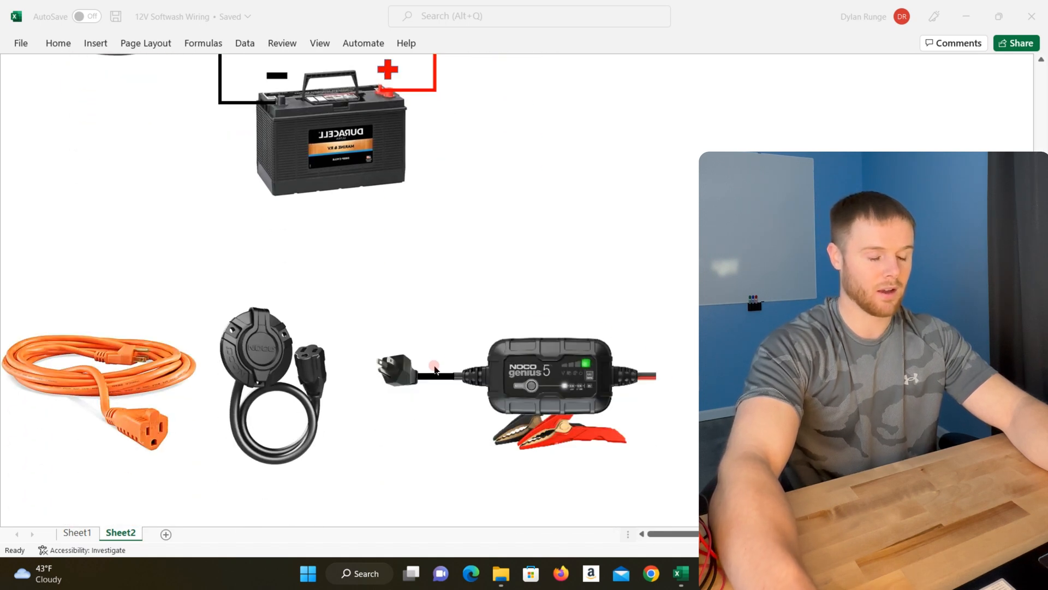
pyautogui.moveTo(294, 341)
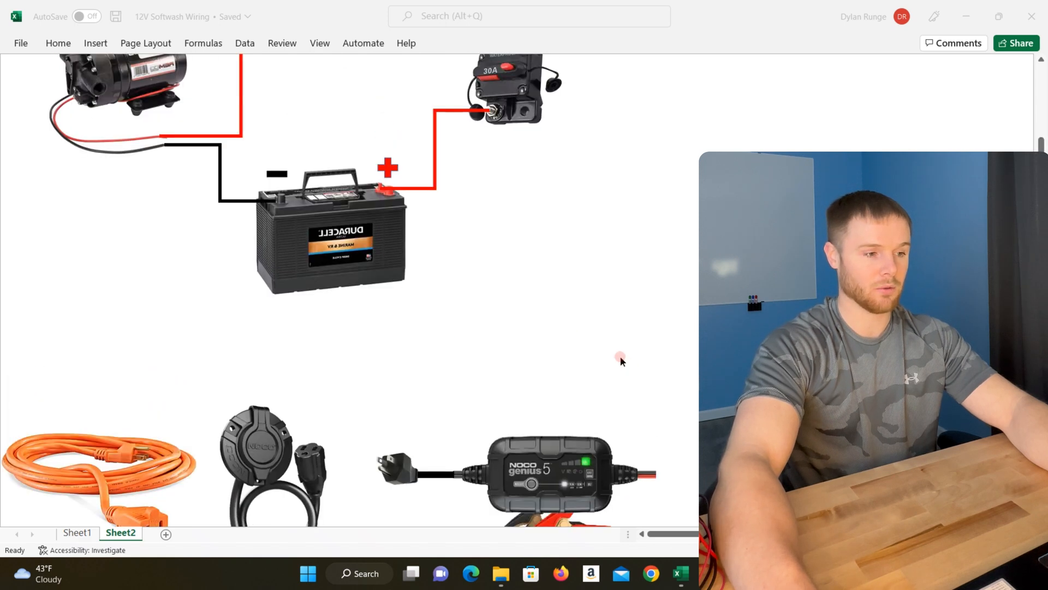
pyautogui.scroll(-3)
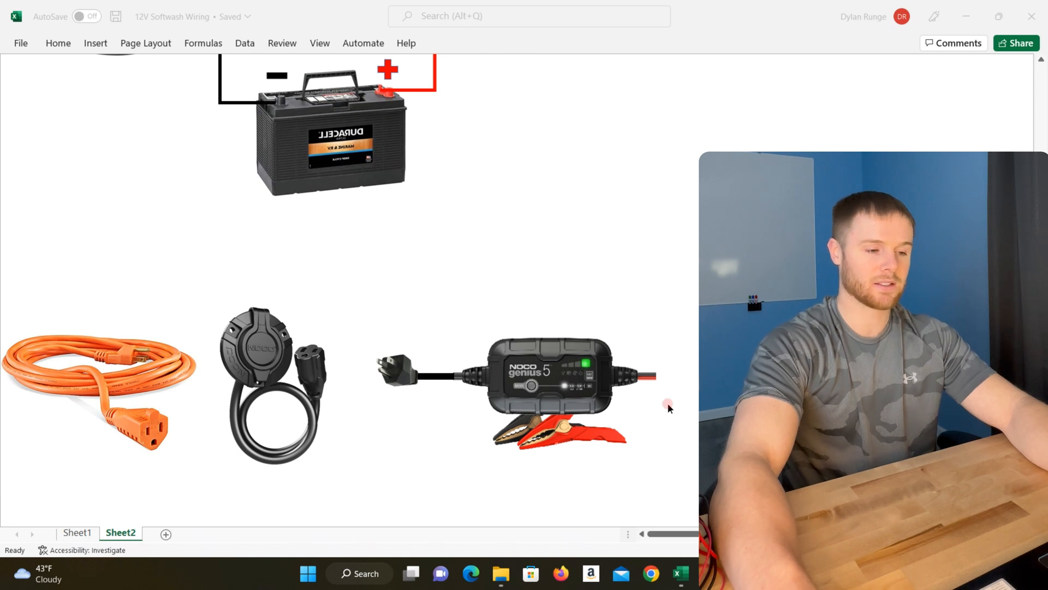
pyautogui.scroll(-3)
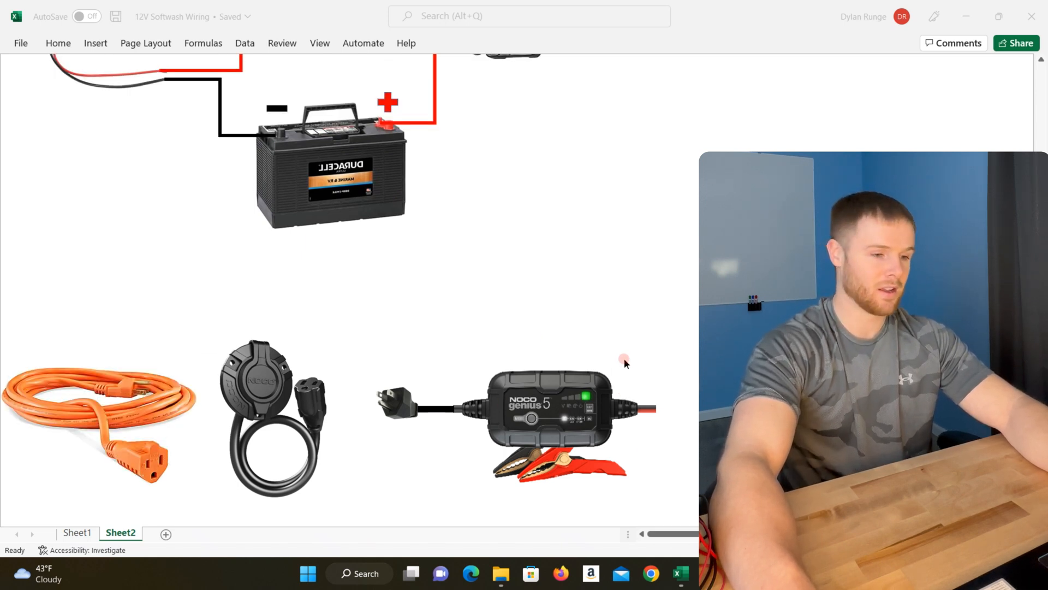
pyautogui.scroll(-3)
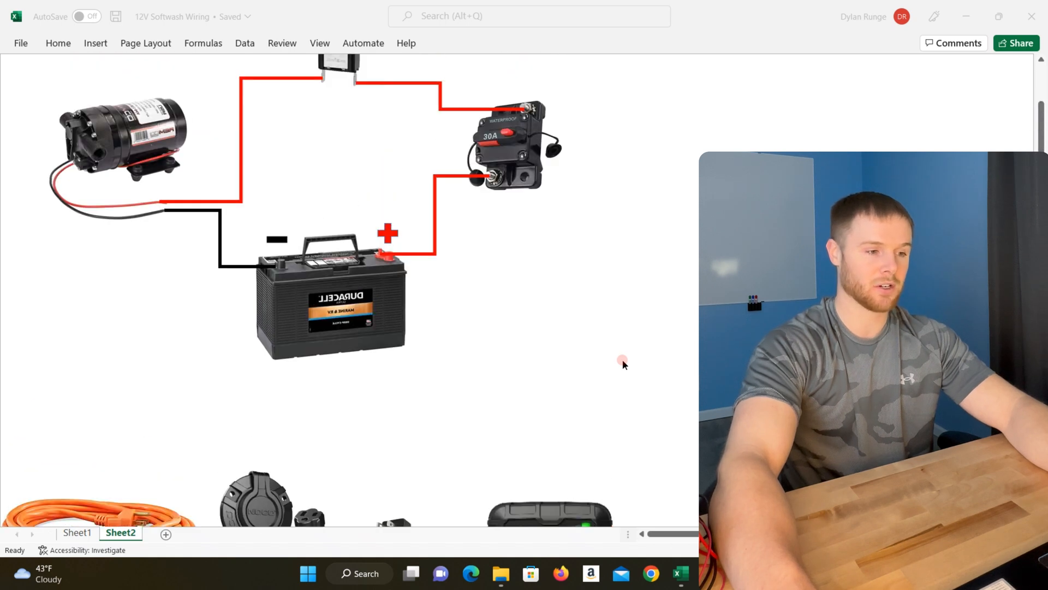
pyautogui.moveTo(301, 311)
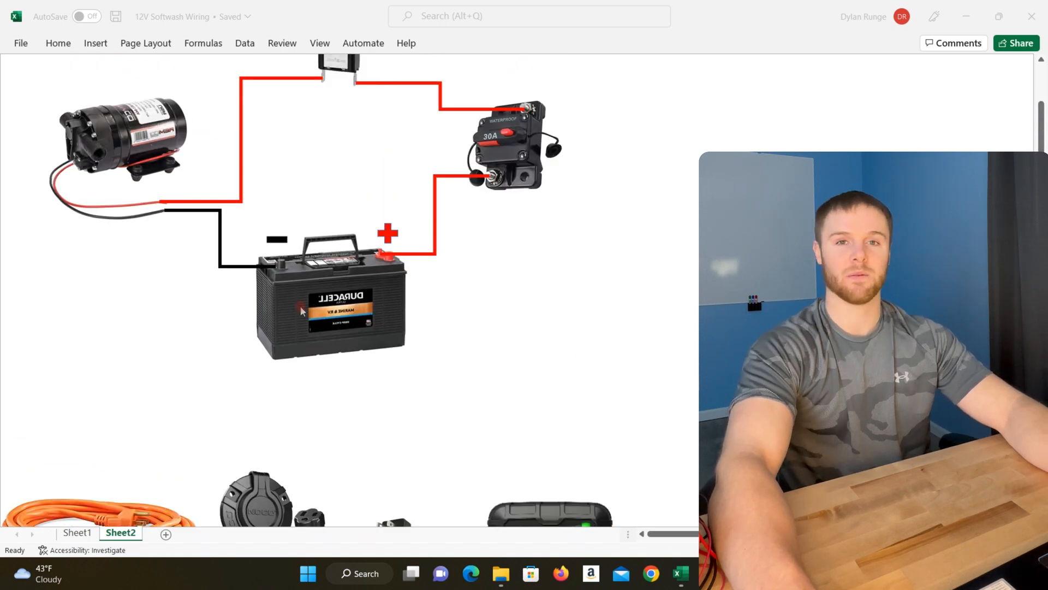
pyautogui.scroll(-3)
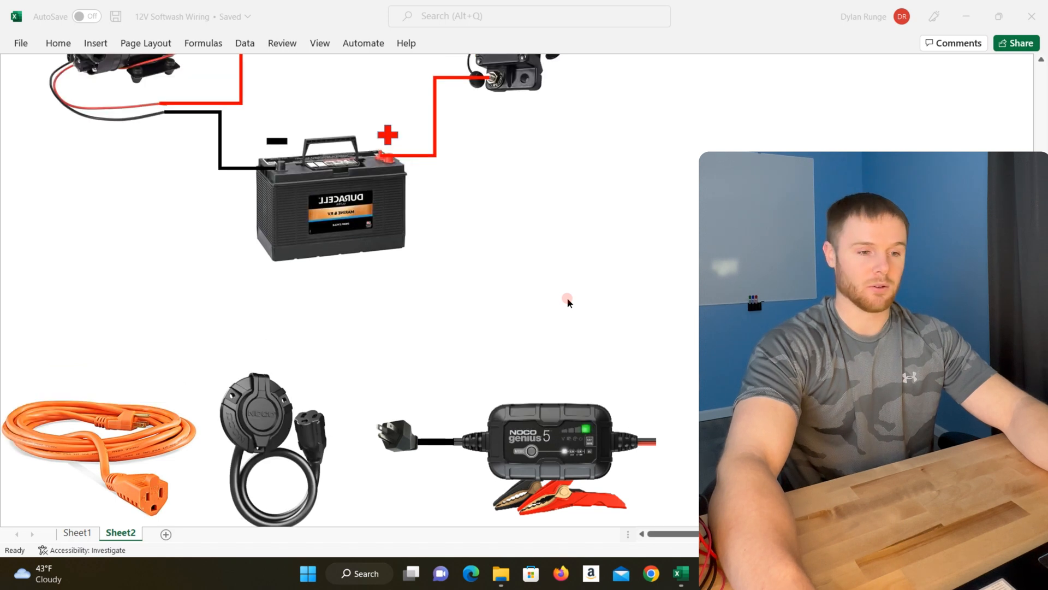
pyautogui.scroll(-3)
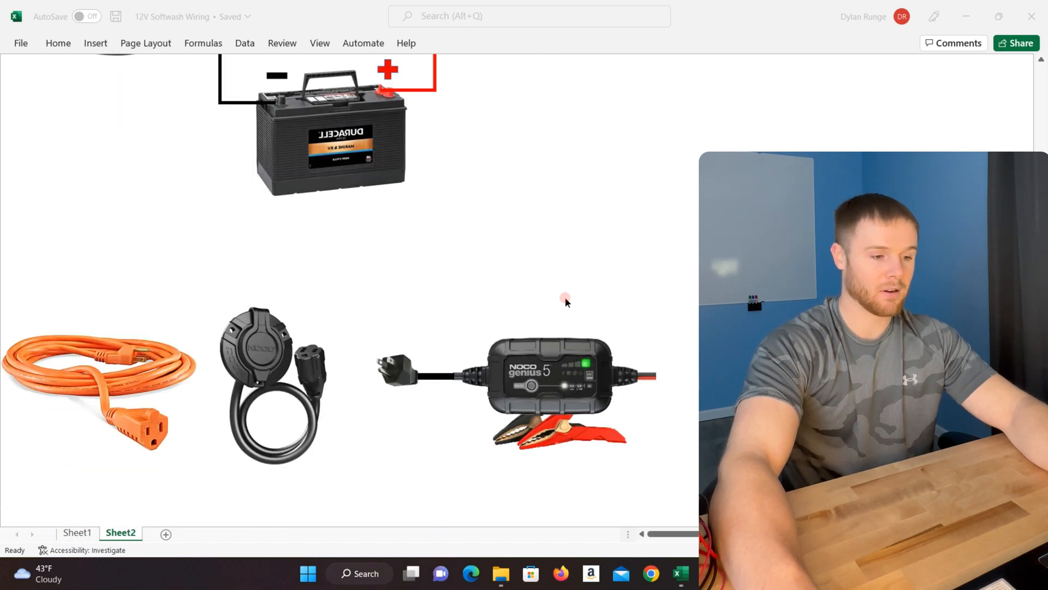
pyautogui.click(501, 234)
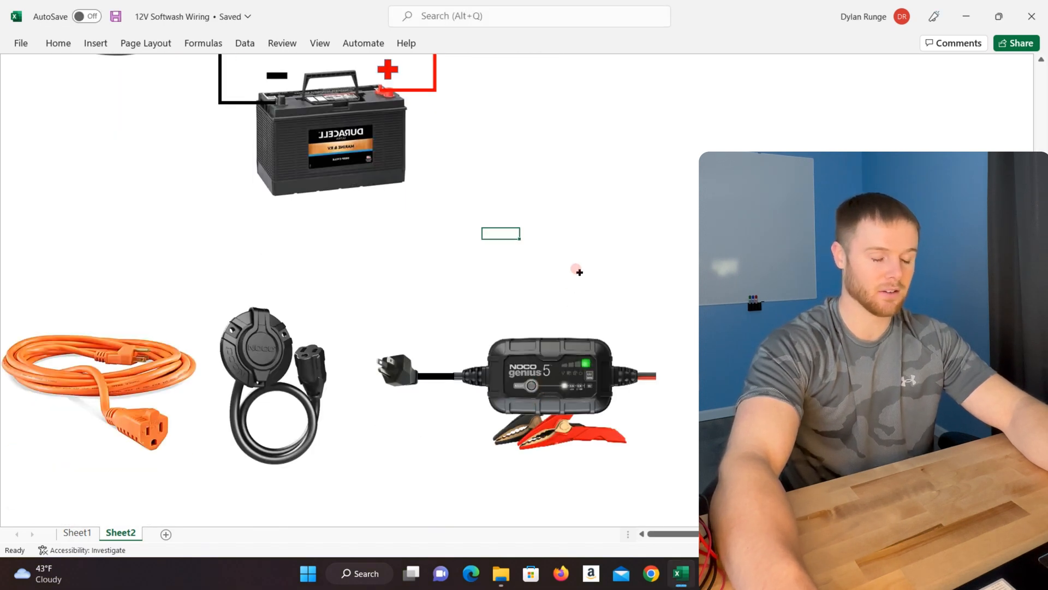